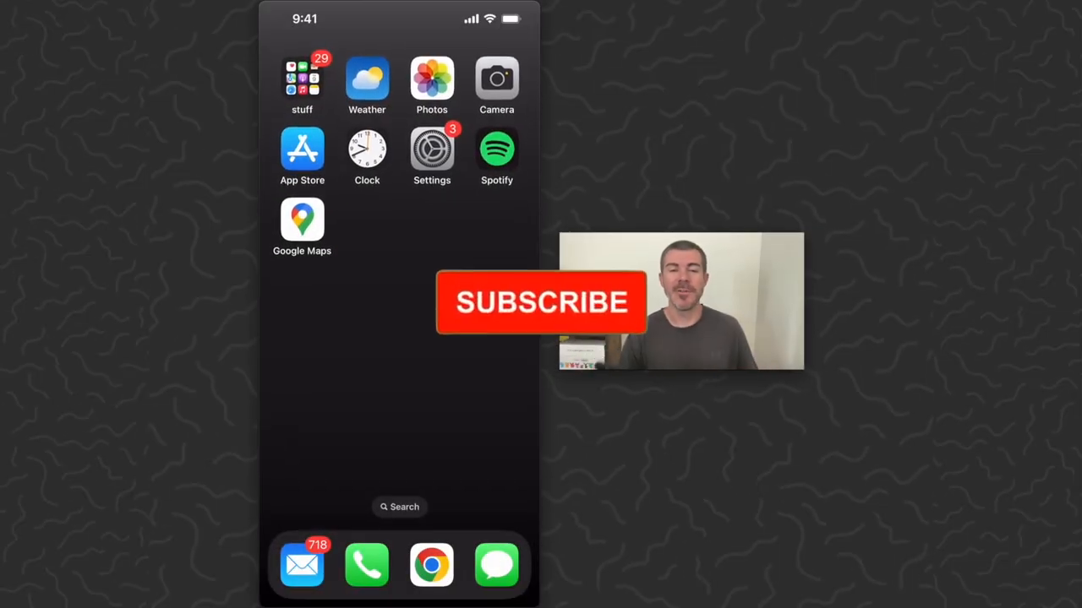
# - Launch Settings from the home screen and enter the Apple ID account page
pyautogui.click(541, 303)
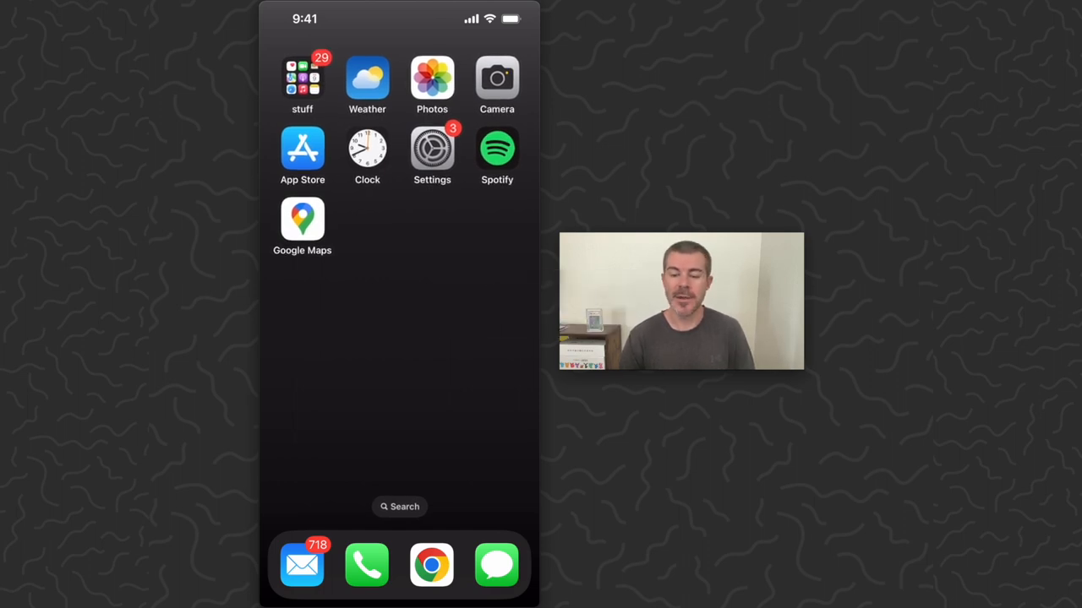
pyautogui.click(433, 148)
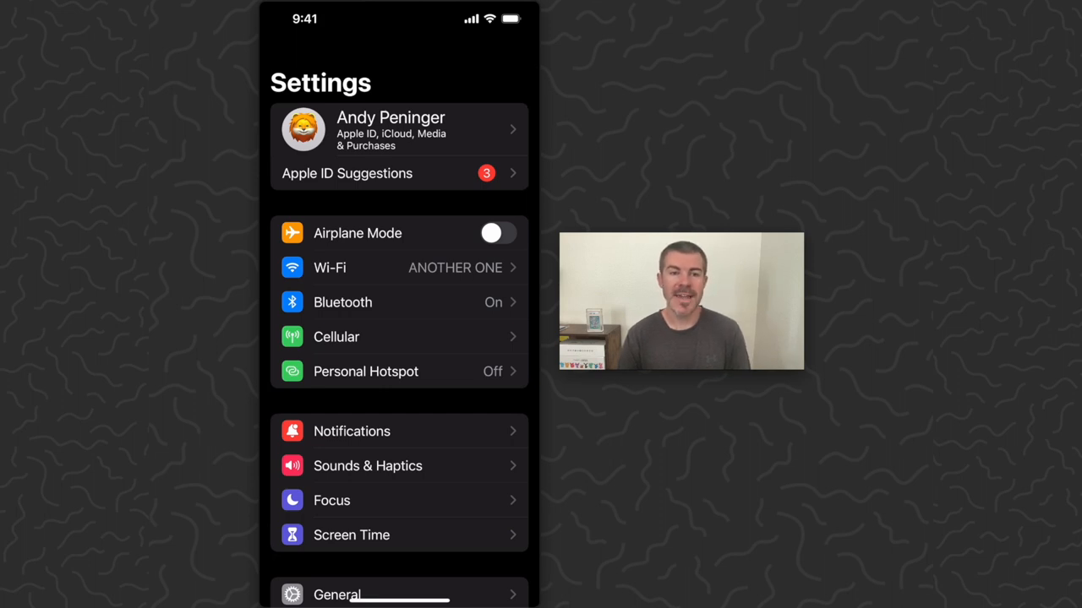
pyautogui.click(399, 129)
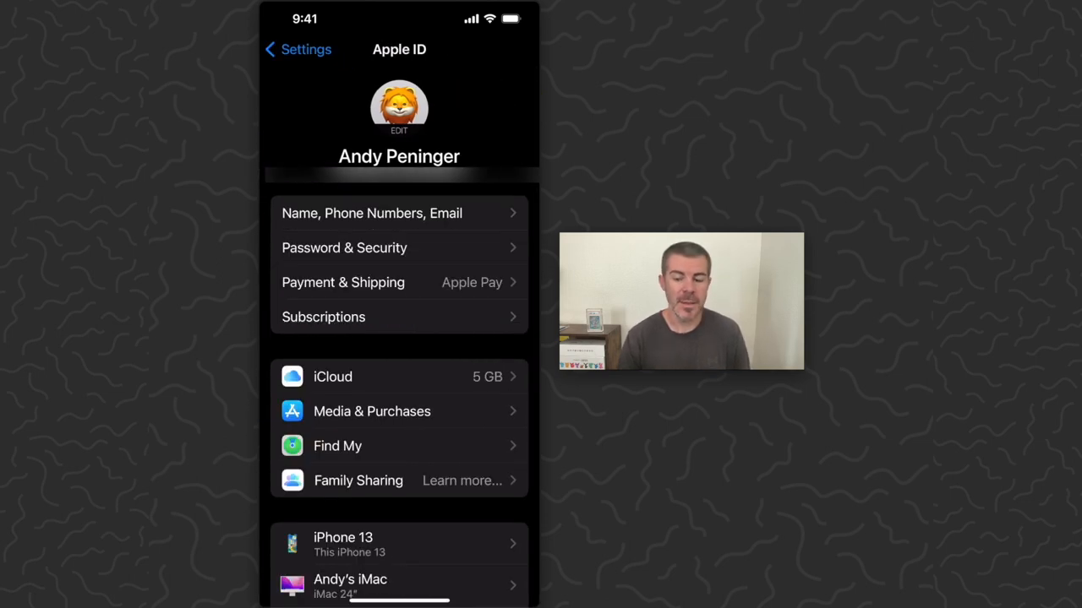
# - Show the Apple ID's Subscriptions list with one active and three inactive entries
pyautogui.click(323, 318)
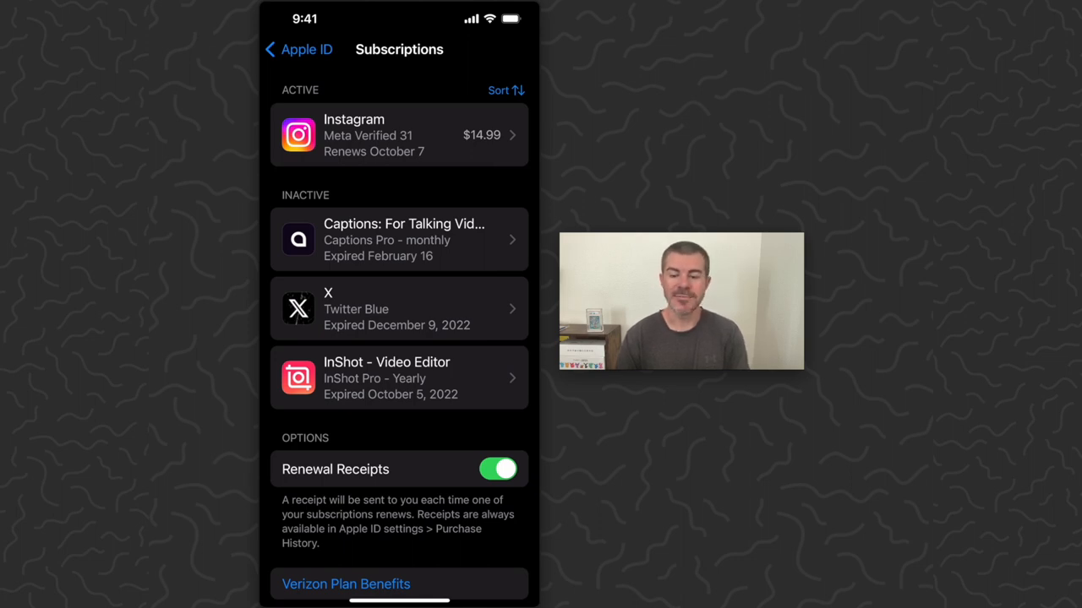
# - Enter the active Instagram subscription's details and request cancellation to raise the confirmation
pyautogui.click(399, 135)
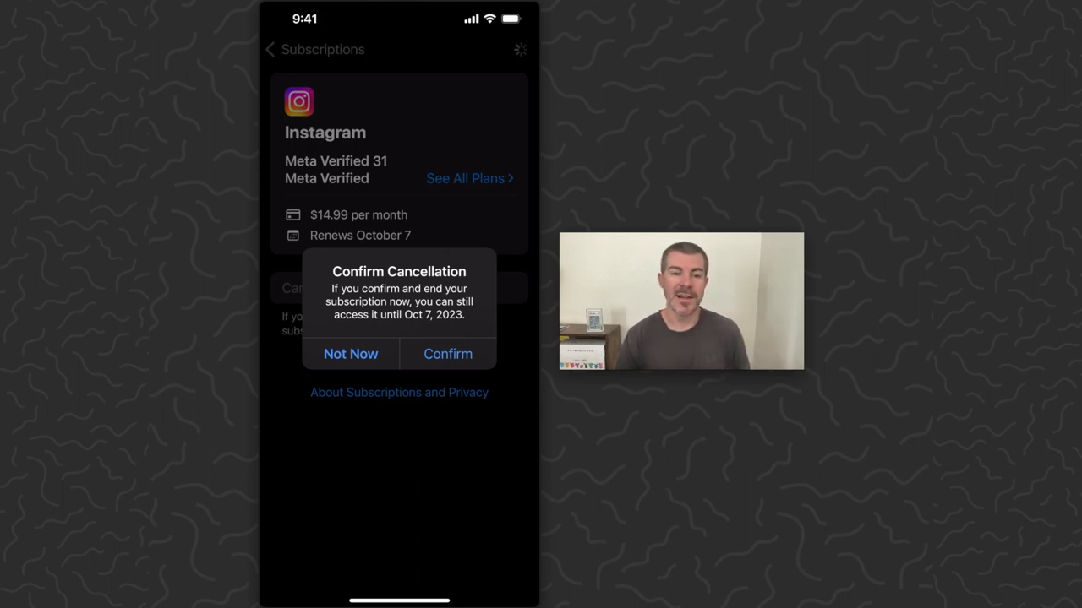
# - Answer Not Now so Instagram's $14.99 monthly plan stays active, renewing October 7
pyautogui.click(351, 355)
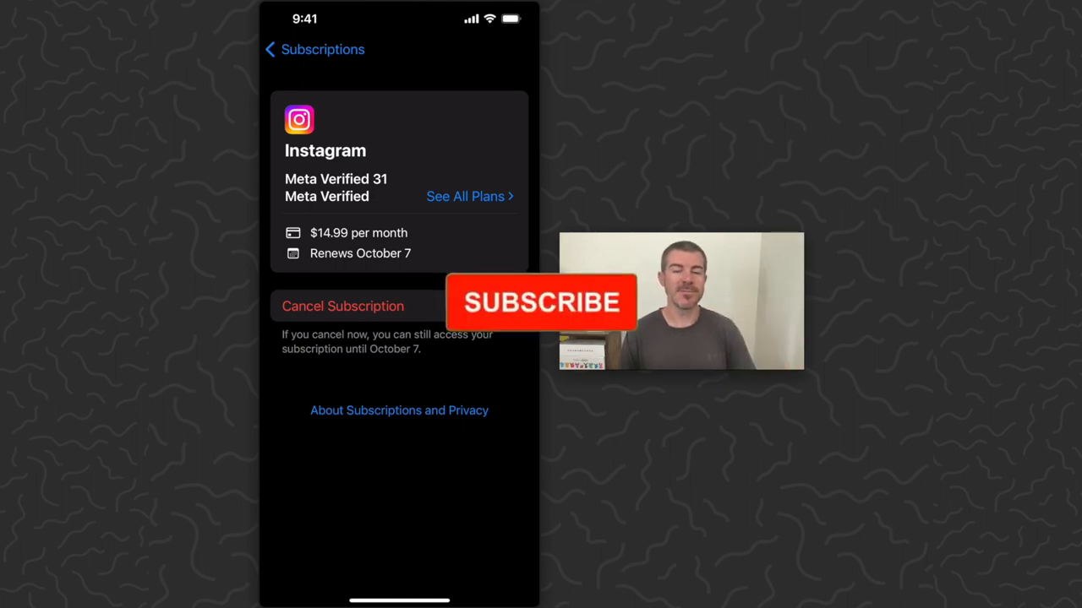
pyautogui.click(541, 303)
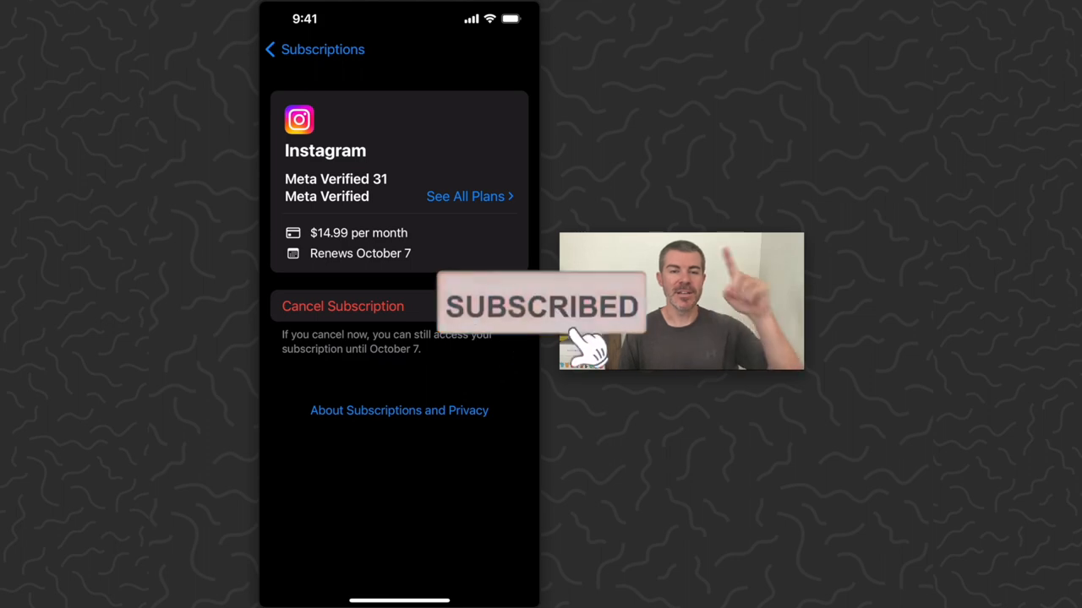